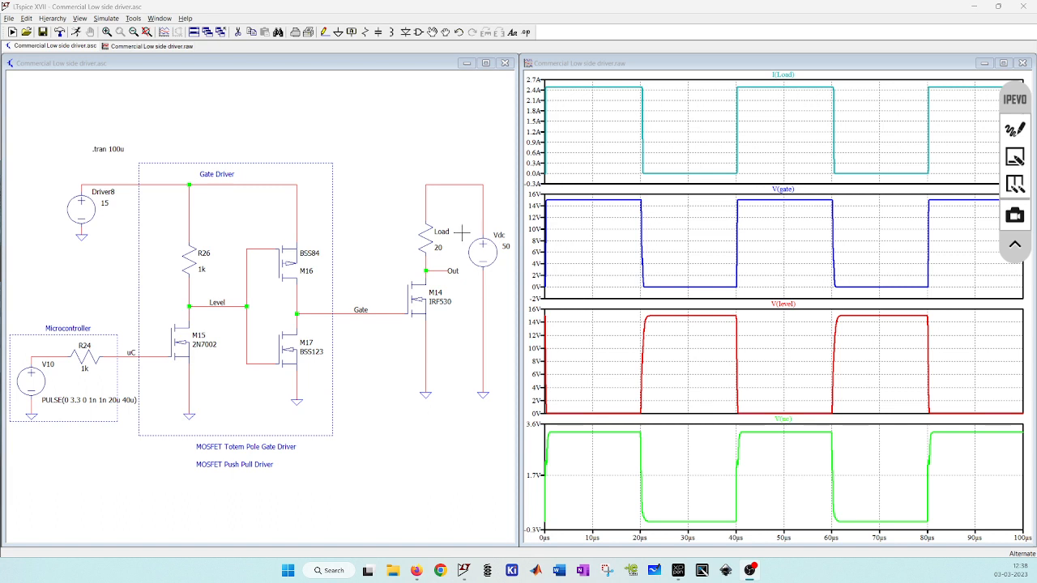
{"action": "mouse_move", "coordinate": [249, 478]}
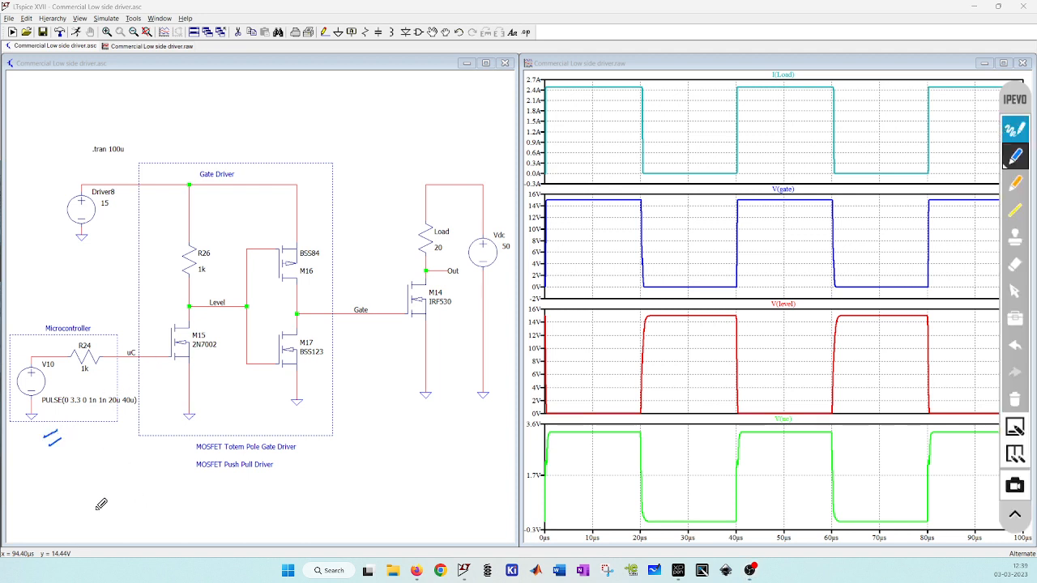
{"action": "mouse_move", "coordinate": [126, 501]}
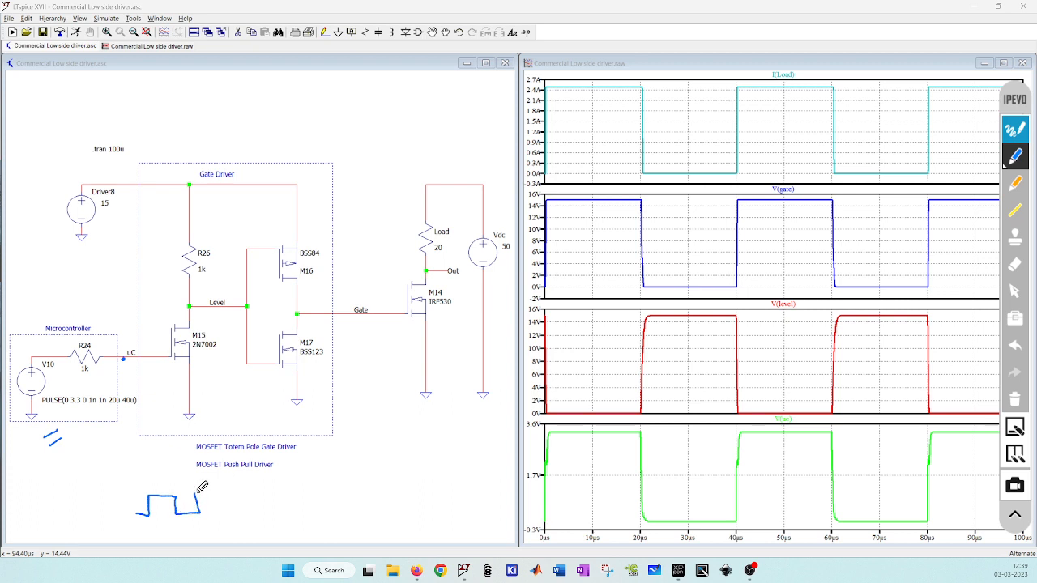
Sketch the uC square pulse labelled 3.3V, then circle the 15 V Driver8 supply
{"action": "left_click_drag", "start_coordinate": [191, 506], "coordinate": [300, 506]}
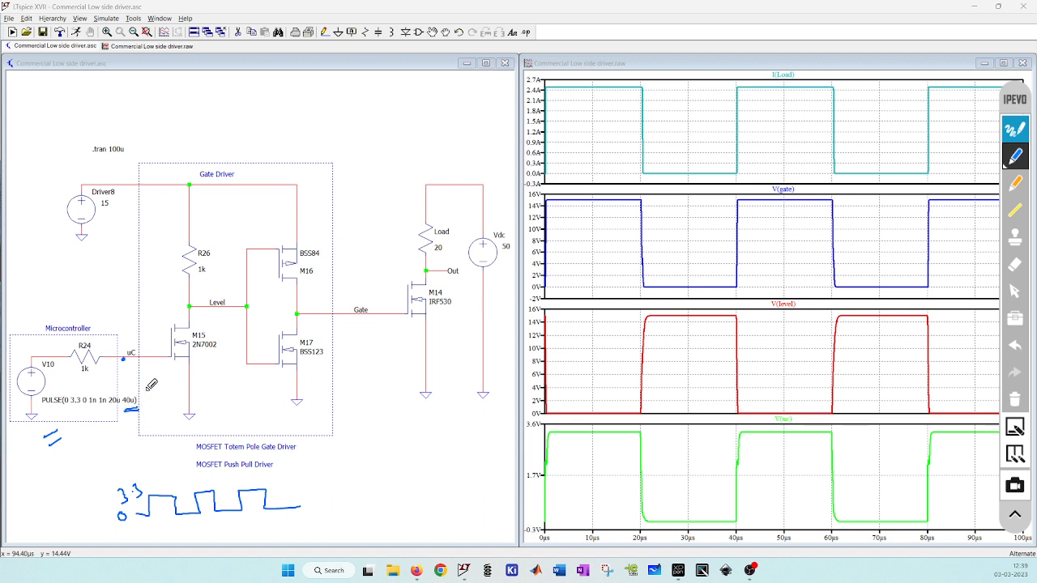
{"action": "mouse_move", "coordinate": [599, 482]}
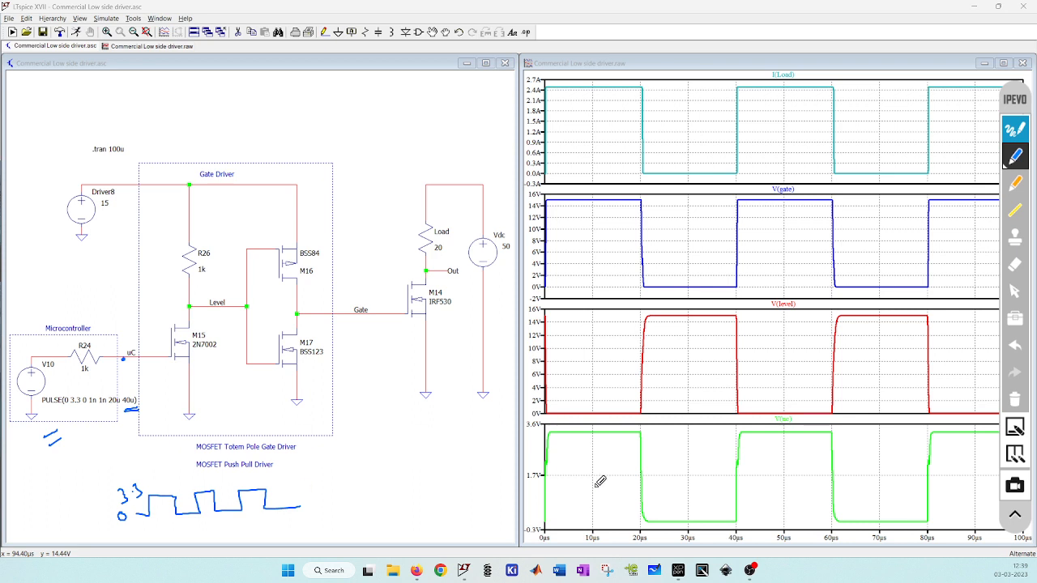
{"action": "mouse_move", "coordinate": [570, 478]}
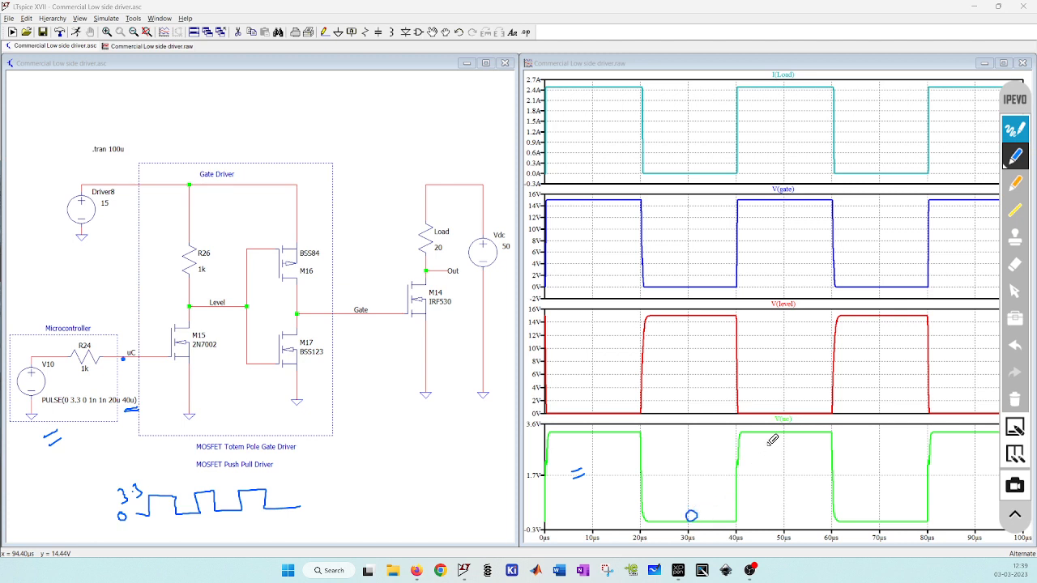
{"action": "left_click_drag", "start_coordinate": [758, 444], "coordinate": [798, 447]}
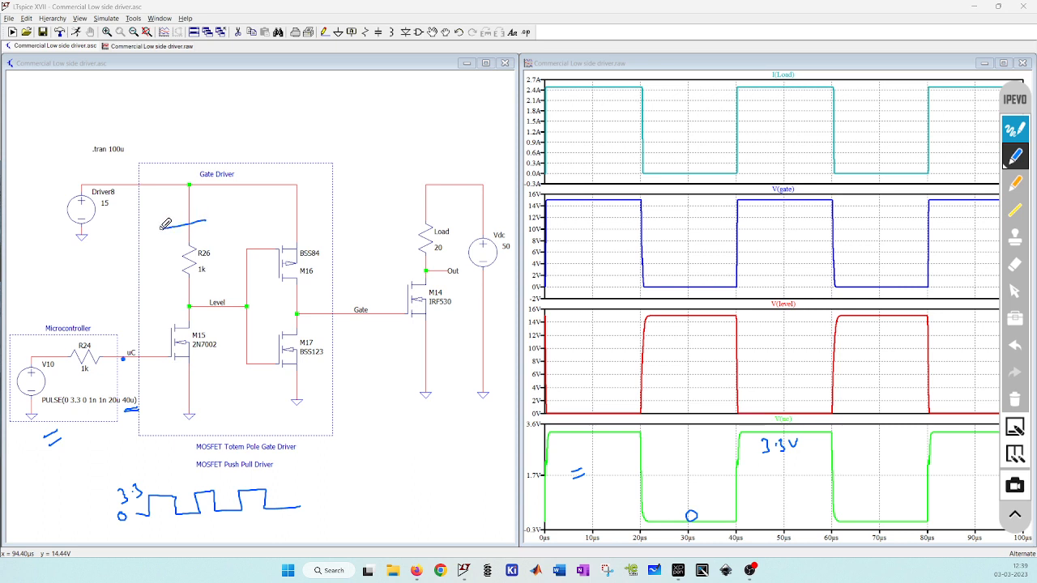
{"action": "left_click_drag", "start_coordinate": [150, 235], "coordinate": [214, 396]}
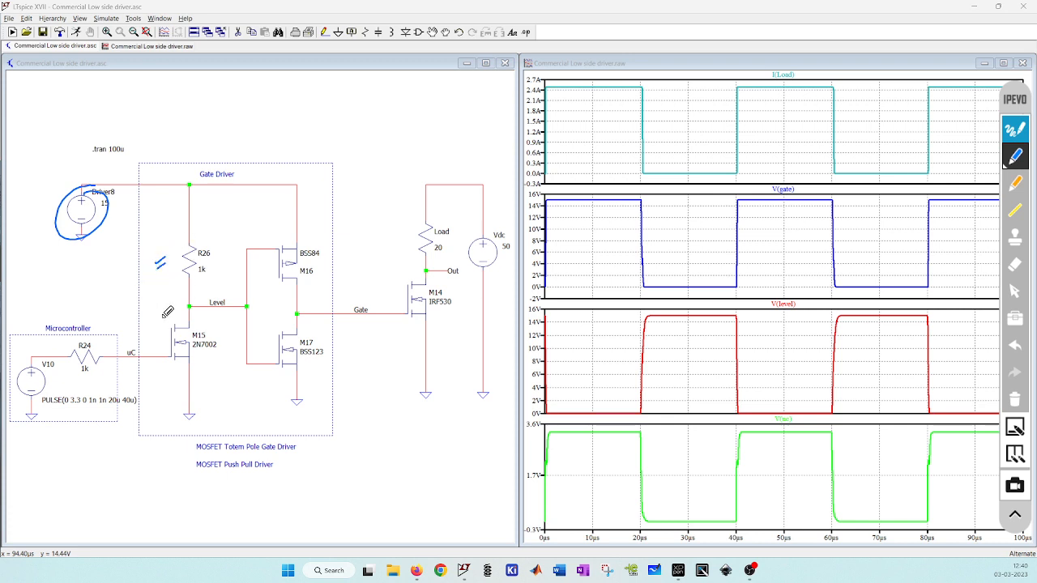
{"action": "mouse_move", "coordinate": [1017, 362]}
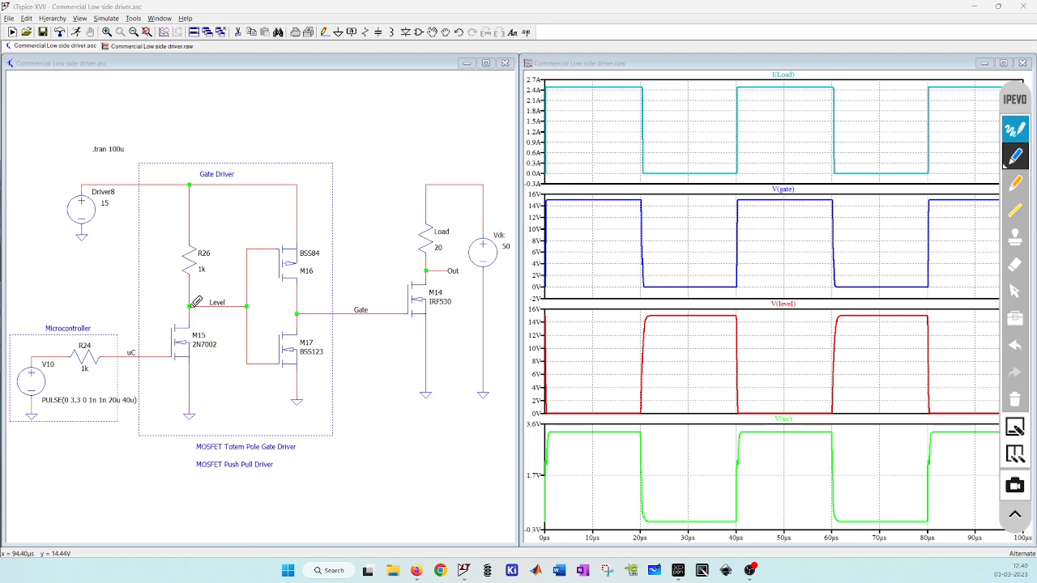
{"action": "mouse_move", "coordinate": [136, 360]}
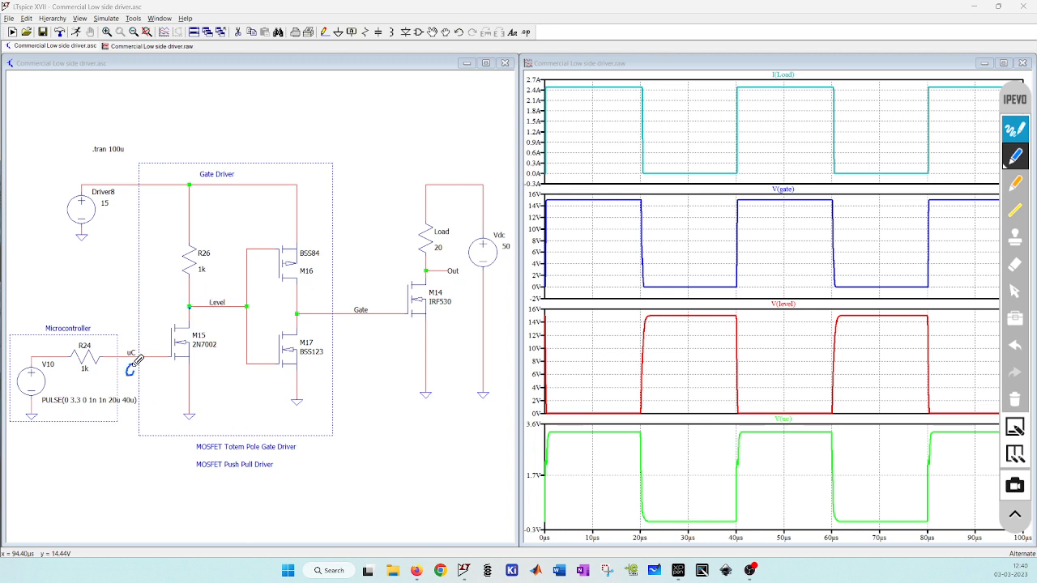
{"action": "mouse_move", "coordinate": [193, 361]}
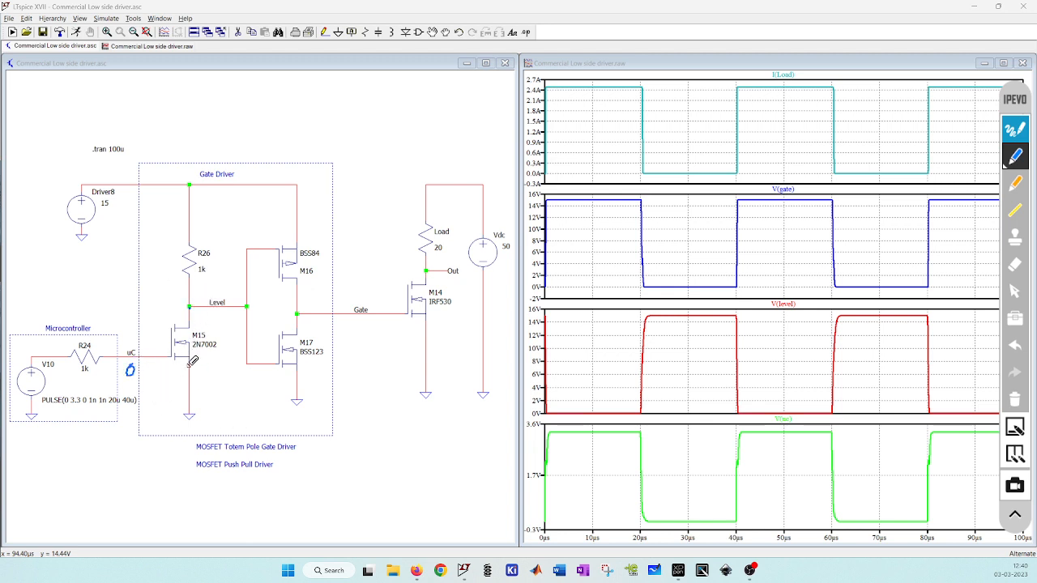
{"action": "mouse_move", "coordinate": [175, 336]}
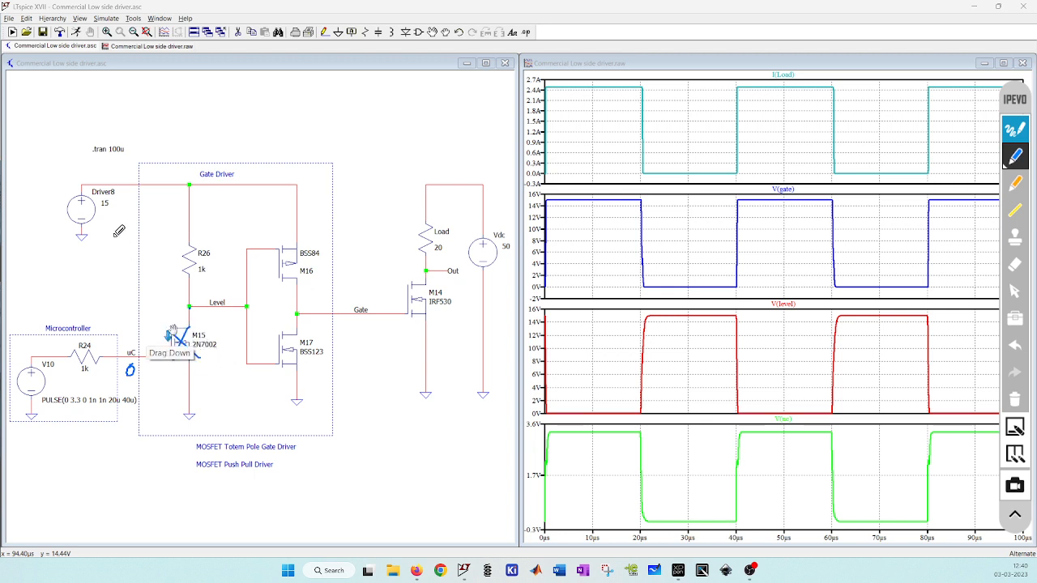
Mark M15 conducting at 3.3 V, and label the uC waveform 3.3 and Level waveform 0/15
{"action": "left_click_drag", "start_coordinate": [101, 226], "coordinate": [191, 304]}
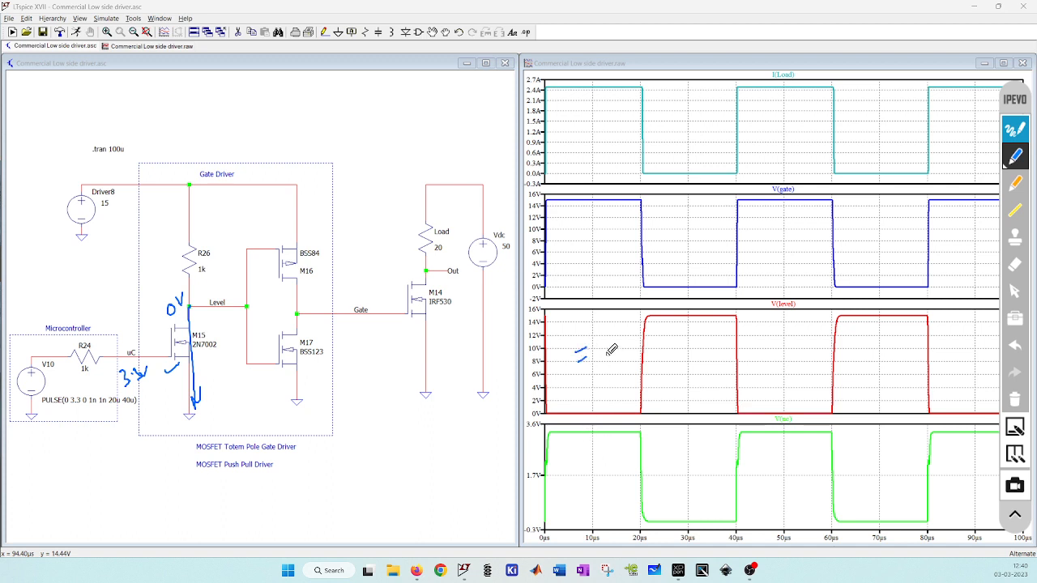
{"action": "mouse_move", "coordinate": [251, 302]}
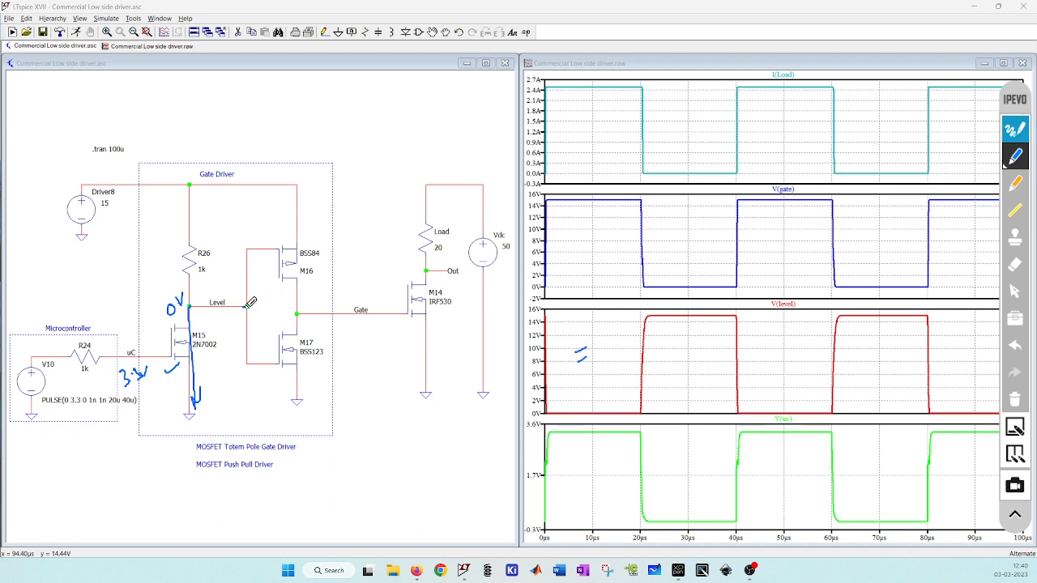
{"action": "mouse_move", "coordinate": [664, 324]}
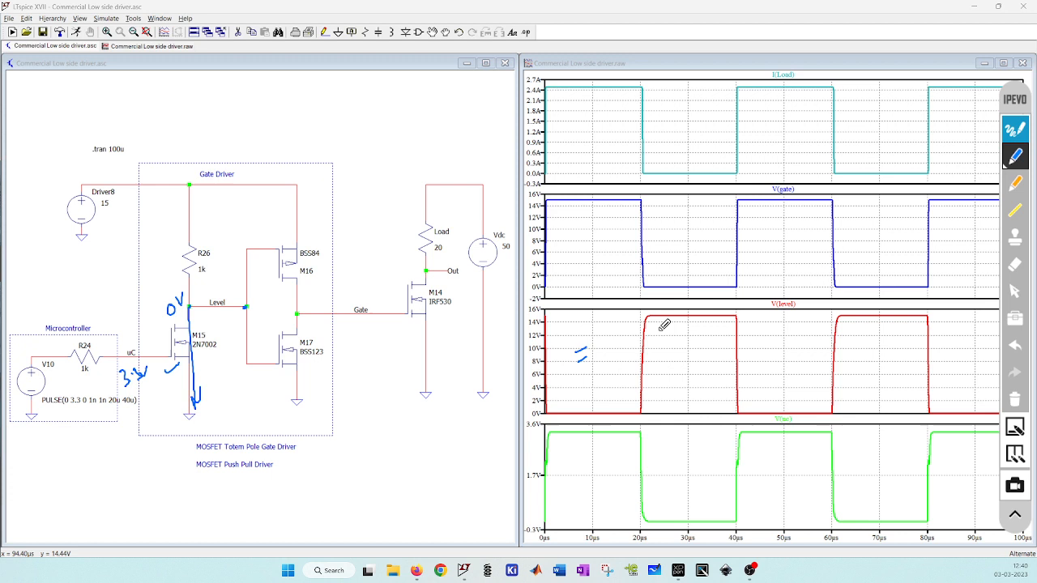
{"action": "mouse_move", "coordinate": [264, 298]}
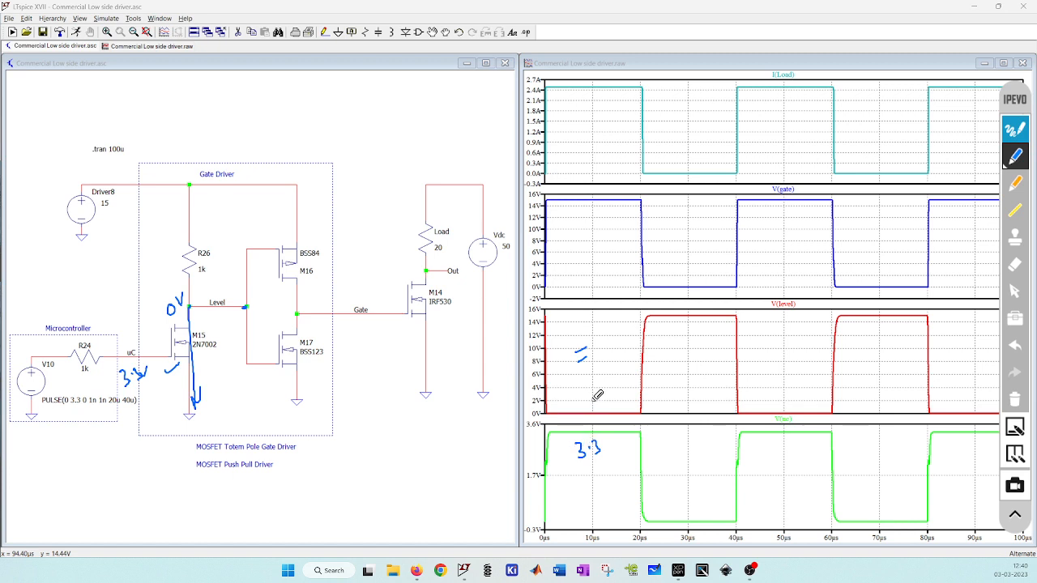
{"action": "left_click_drag", "start_coordinate": [599, 397], "coordinate": [583, 413]}
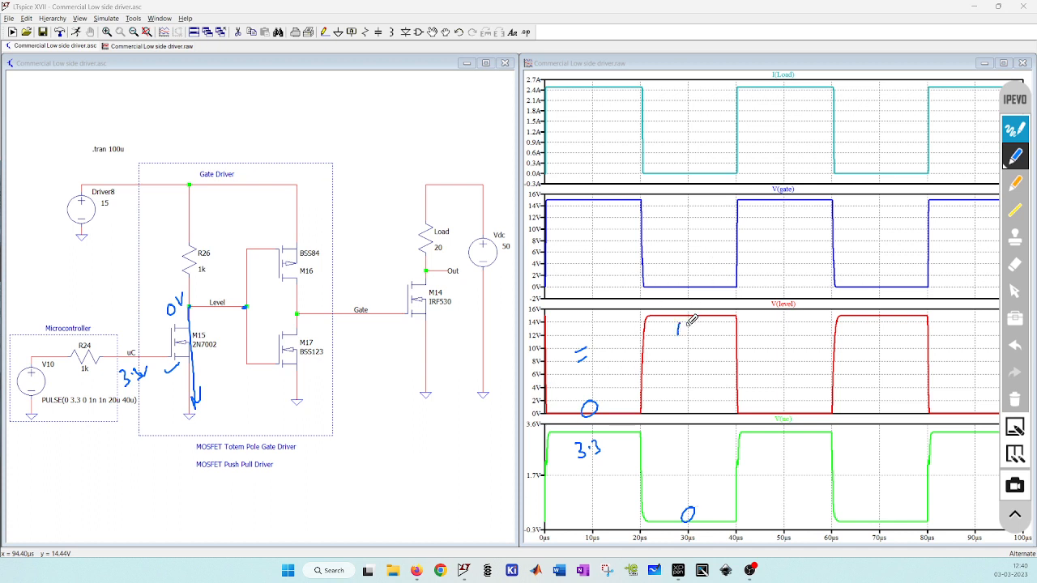
{"action": "left_click_drag", "start_coordinate": [671, 330], "coordinate": [695, 336]}
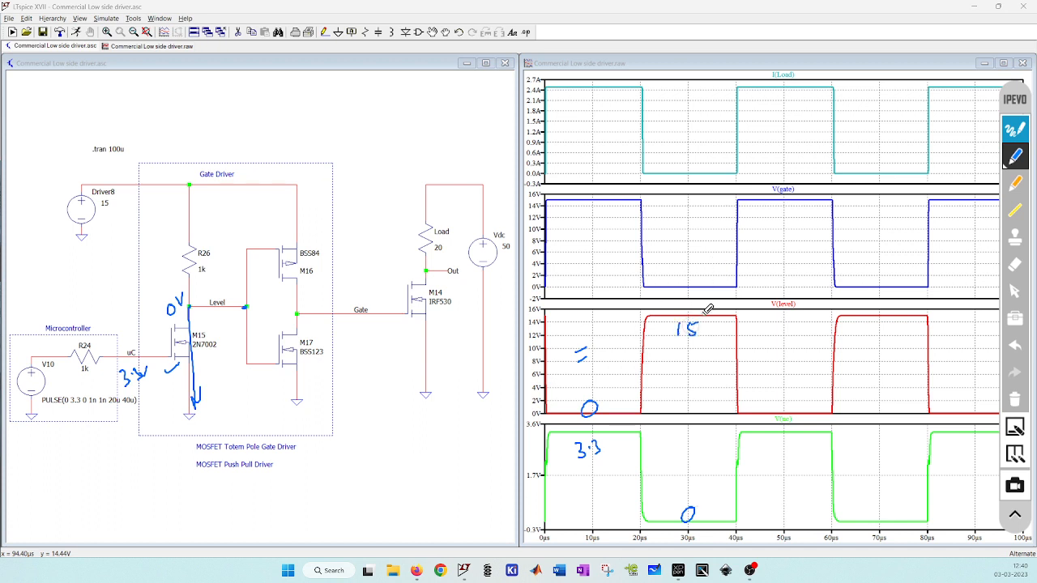
{"action": "mouse_move", "coordinate": [247, 321]}
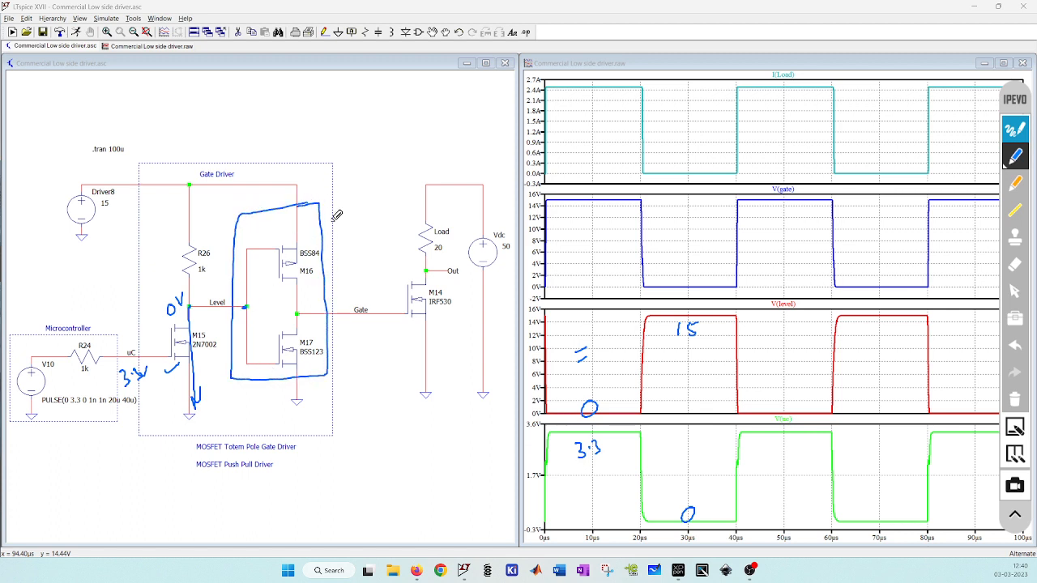
{"action": "mouse_move", "coordinate": [247, 337]}
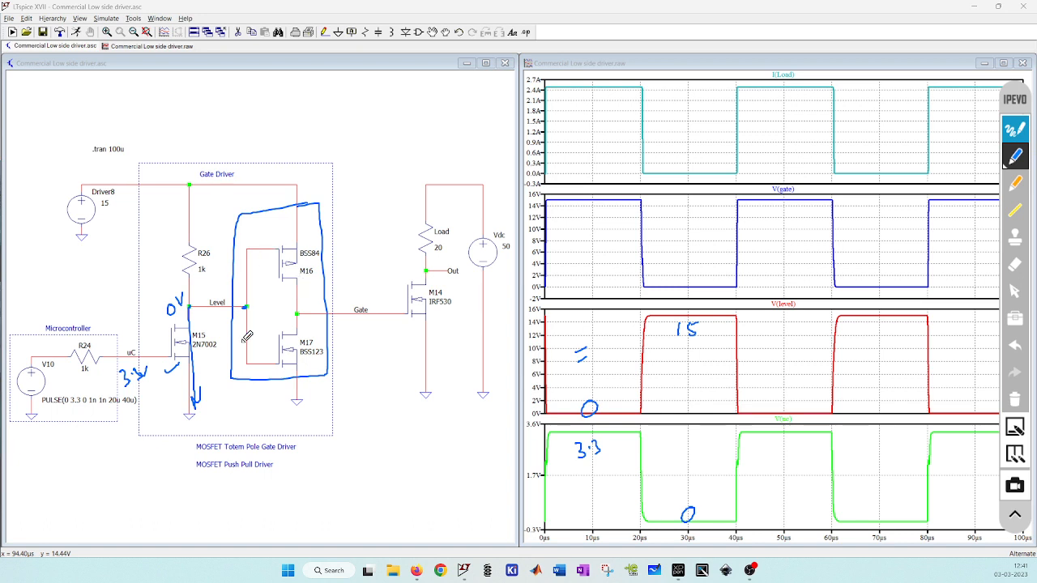
{"action": "mouse_move", "coordinate": [279, 224]}
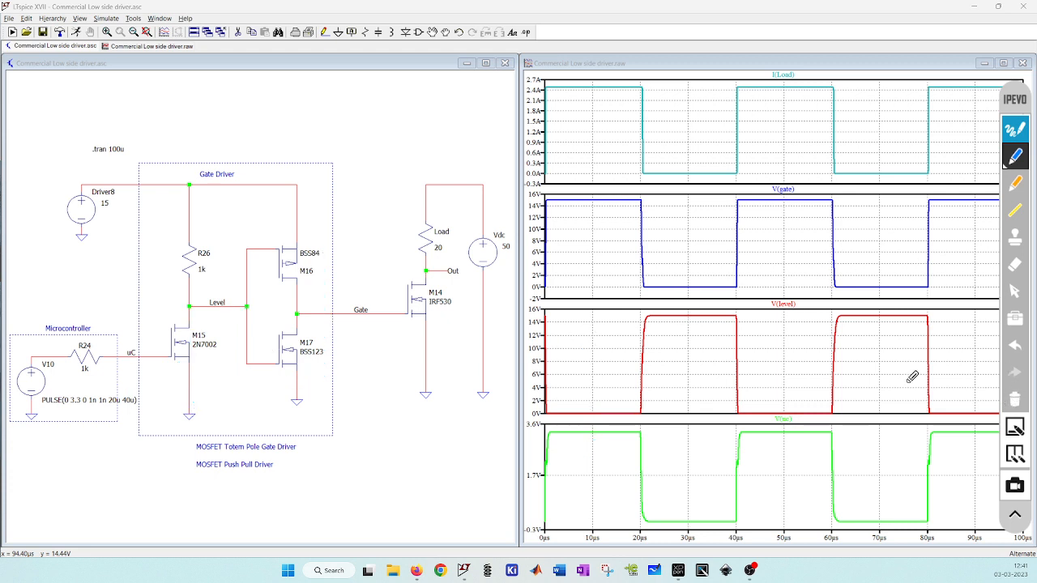
{"action": "mouse_move", "coordinate": [170, 297]}
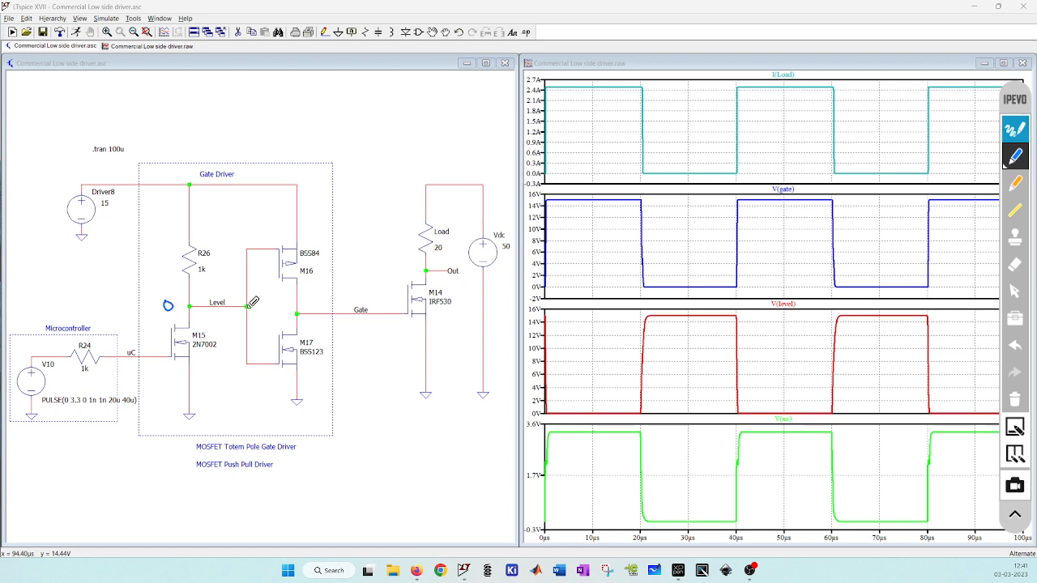
{"action": "mouse_move", "coordinate": [279, 268]}
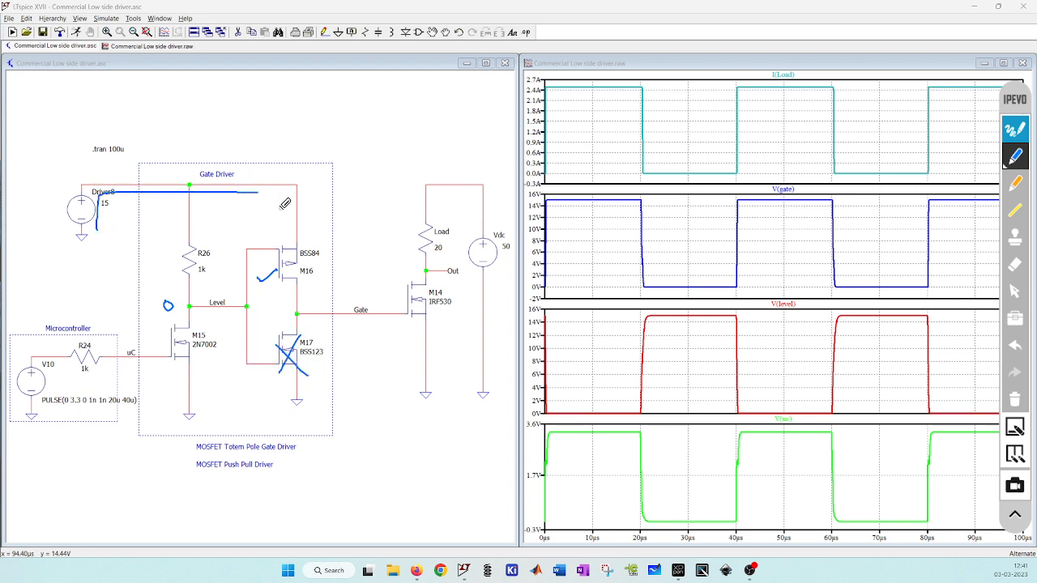
Ink M16 as conducting and M17 as off on the schematic
{"action": "left_click_drag", "start_coordinate": [267, 199], "coordinate": [291, 283]}
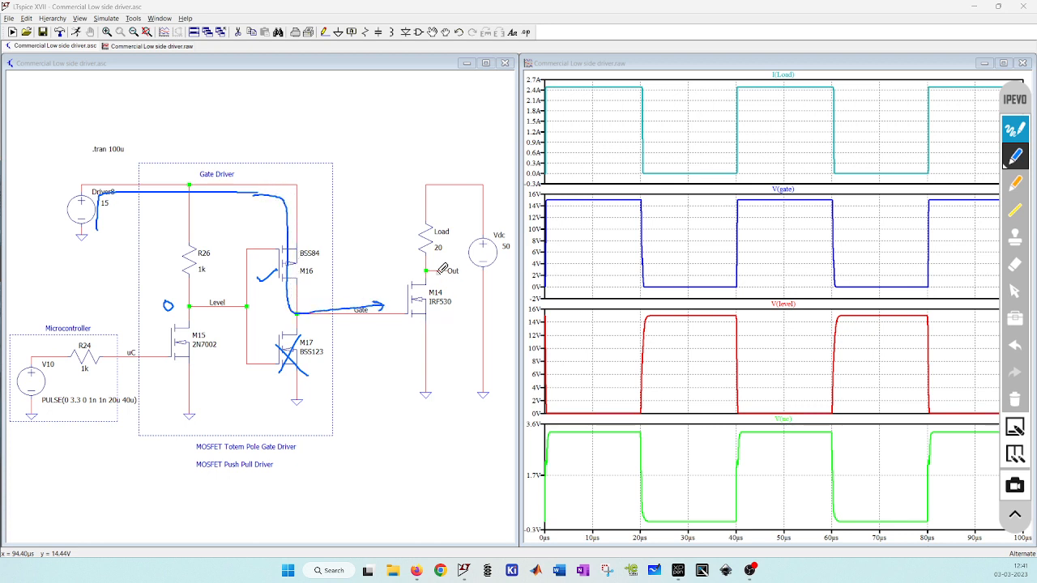
{"action": "mouse_move", "coordinate": [418, 327]}
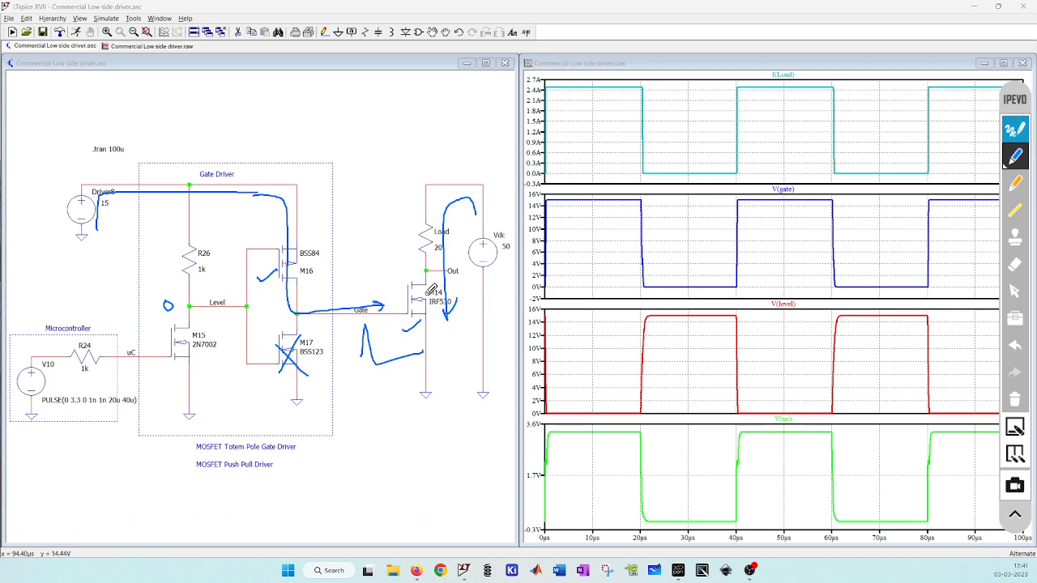
{"action": "mouse_move", "coordinate": [588, 314]}
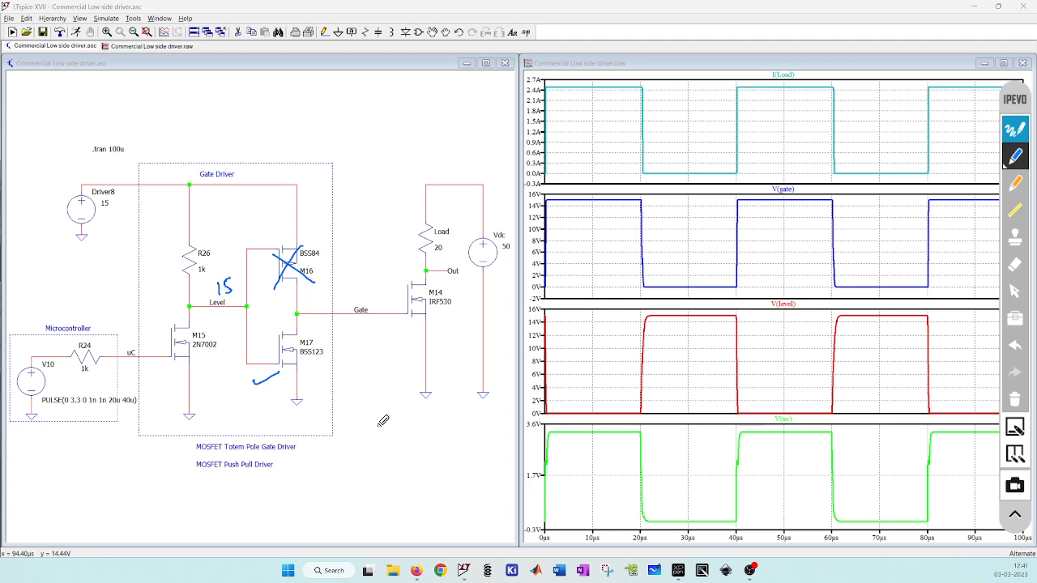
{"action": "mouse_move", "coordinate": [389, 310]}
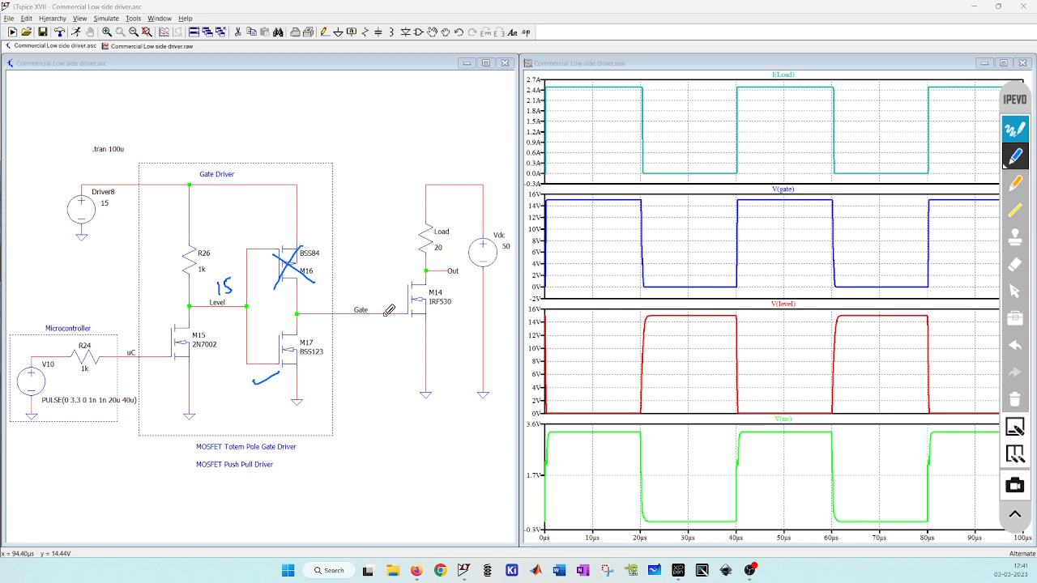
{"action": "mouse_move", "coordinate": [399, 328]}
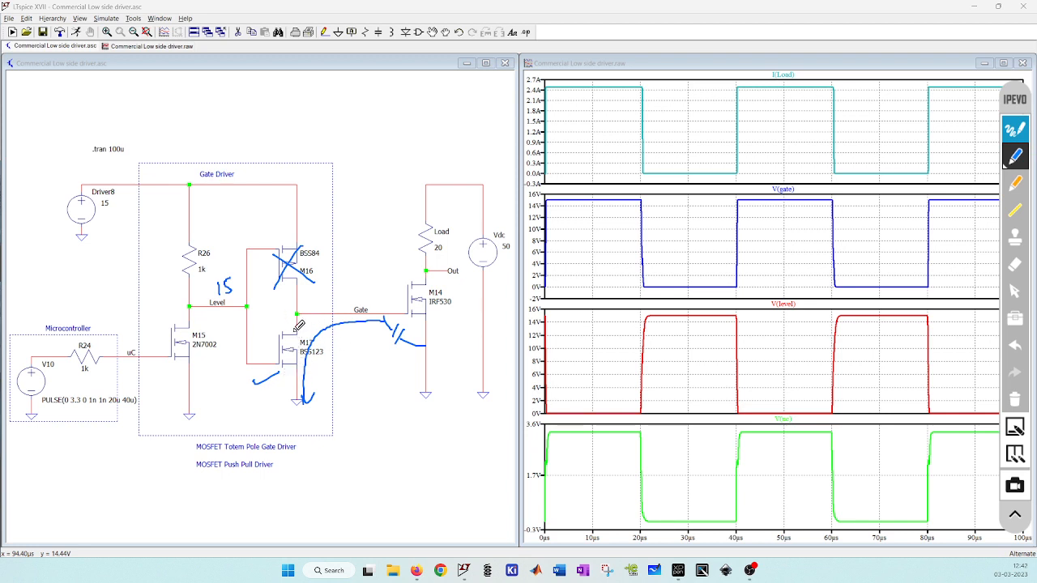
{"action": "mouse_move", "coordinate": [403, 309]}
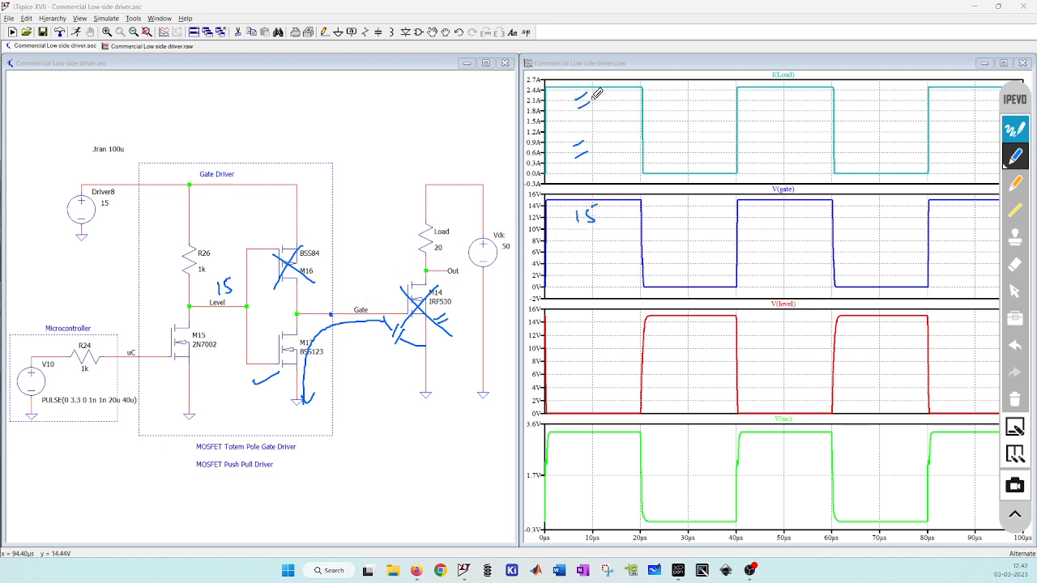
{"action": "mouse_move", "coordinate": [468, 233]}
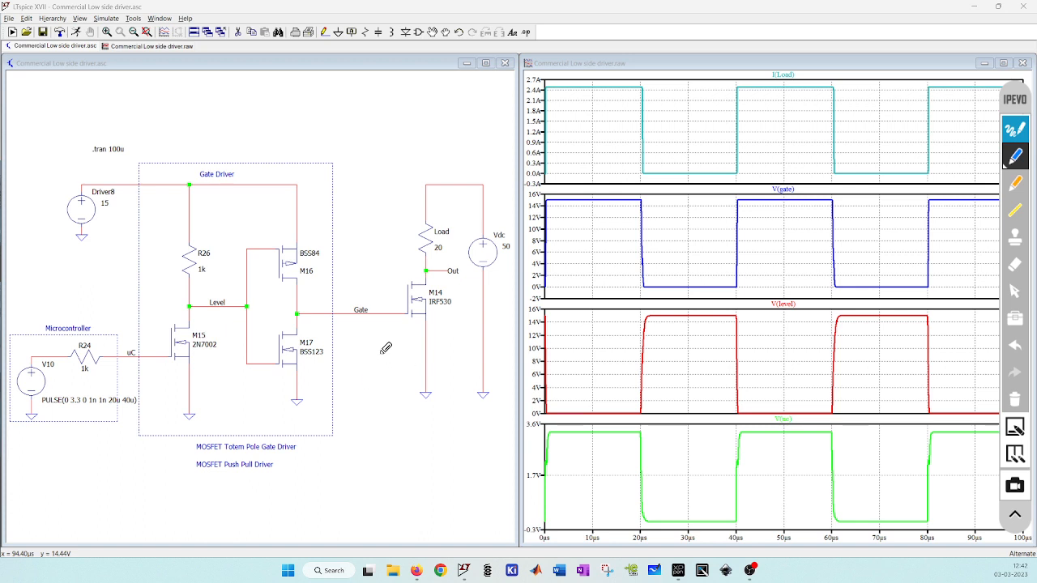
{"action": "mouse_move", "coordinate": [170, 368]}
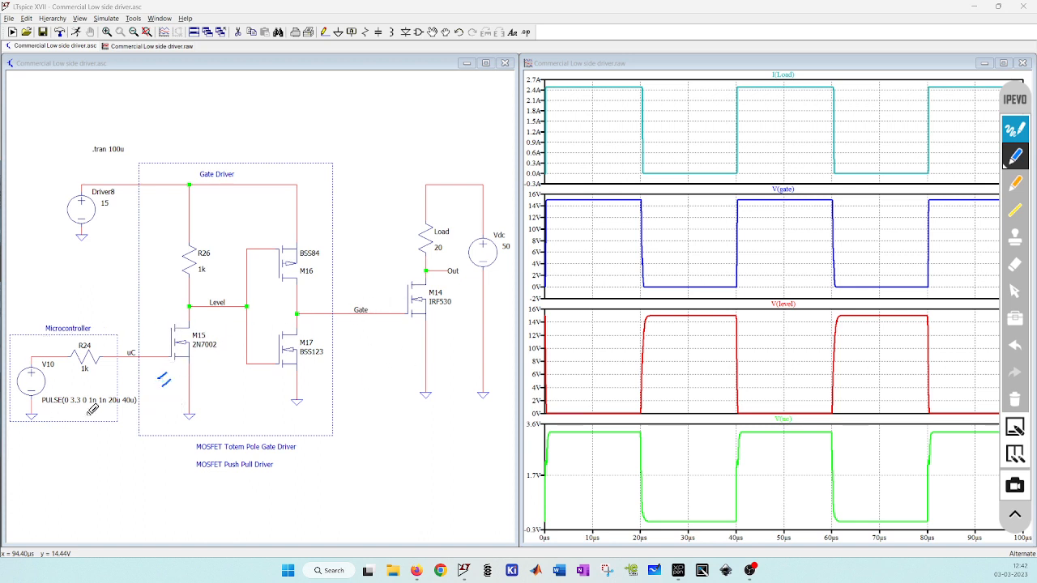
{"action": "mouse_move", "coordinate": [215, 264]}
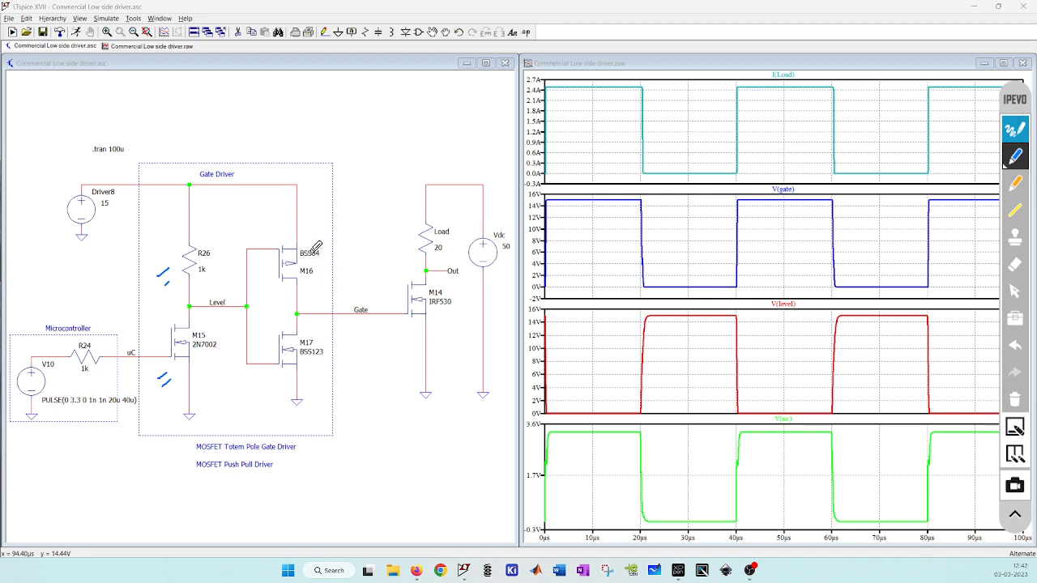
{"action": "mouse_move", "coordinate": [348, 356]}
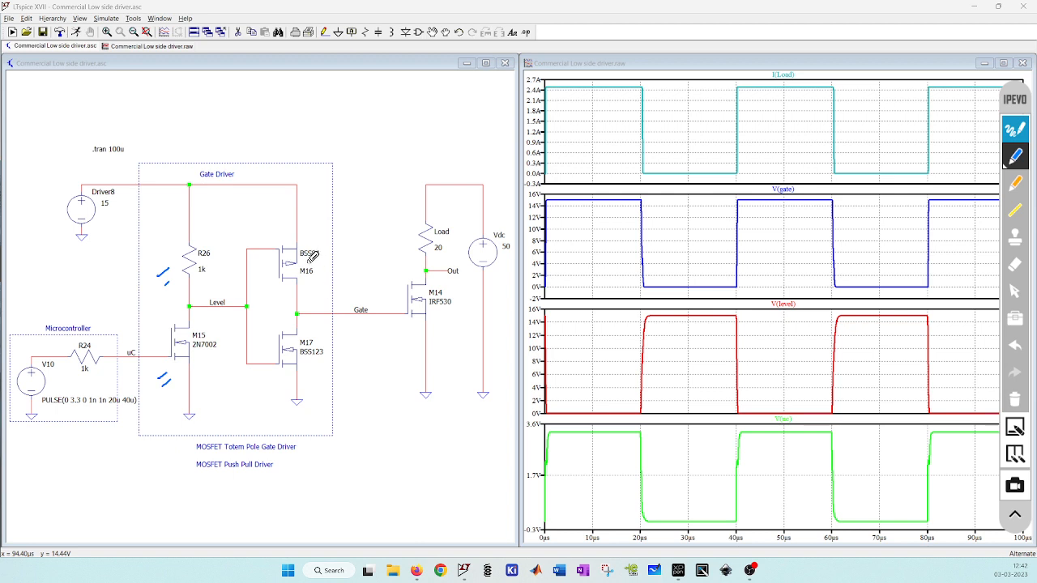
{"action": "mouse_move", "coordinate": [306, 357]}
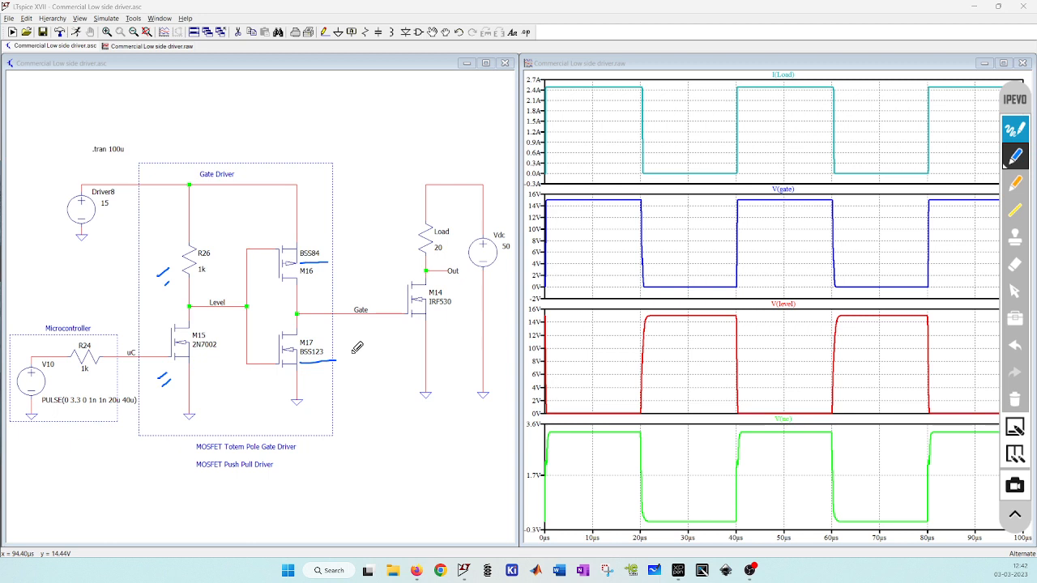
{"action": "mouse_move", "coordinate": [303, 307]}
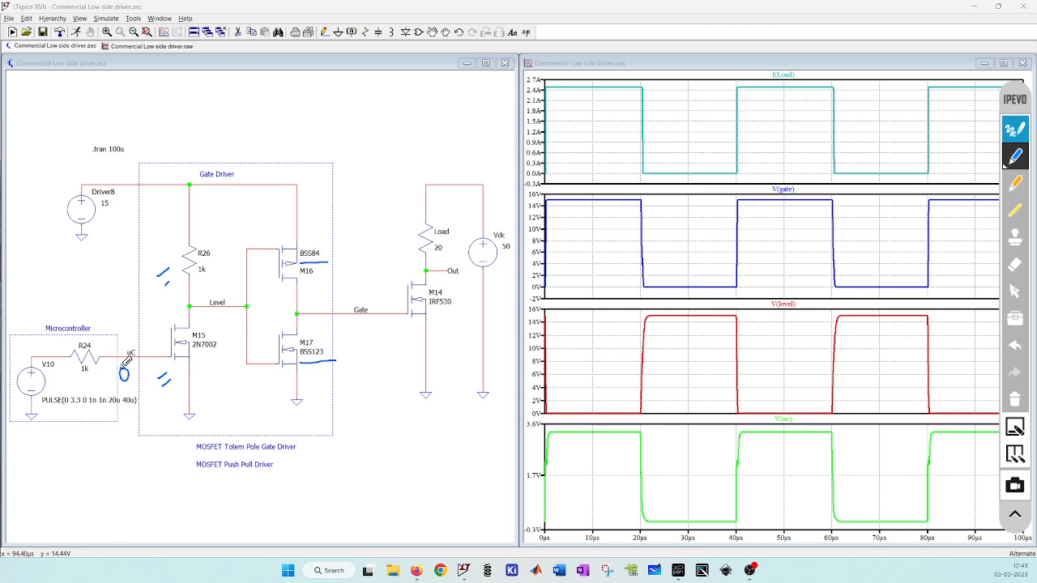
{"action": "mouse_move", "coordinate": [393, 297]}
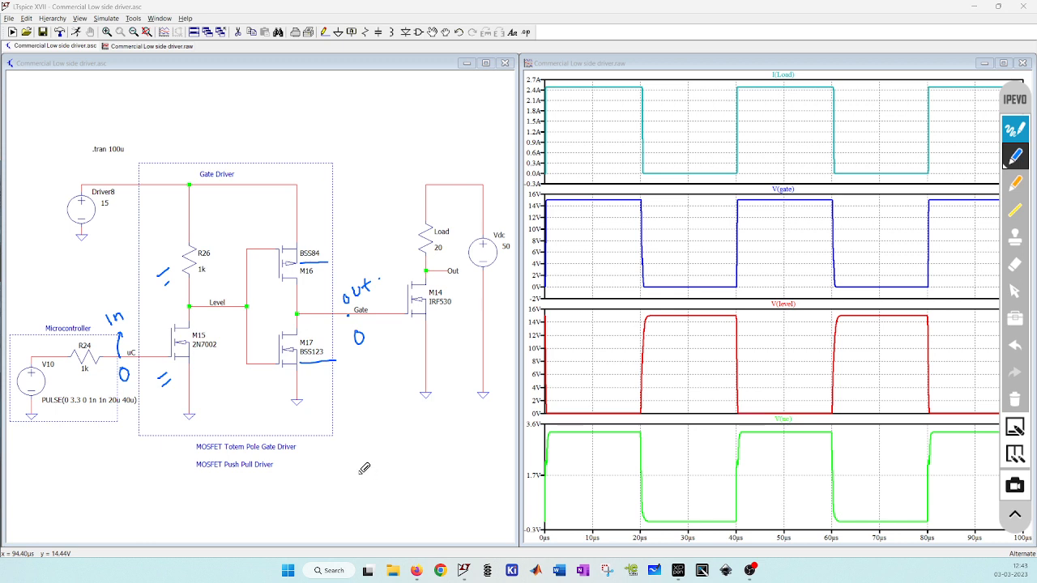
{"action": "mouse_move", "coordinate": [370, 470]}
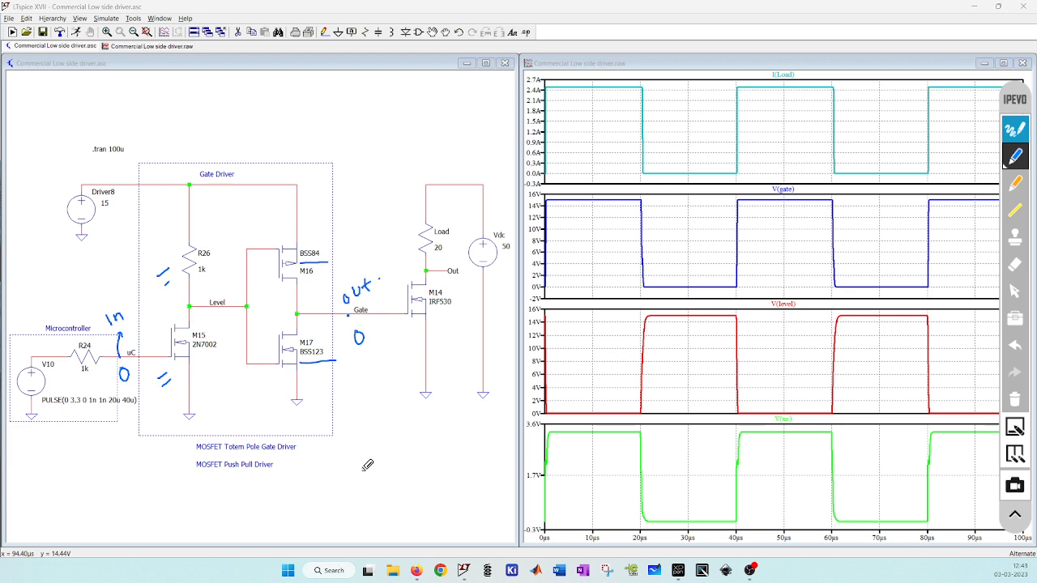
{"action": "mouse_move", "coordinate": [134, 443]}
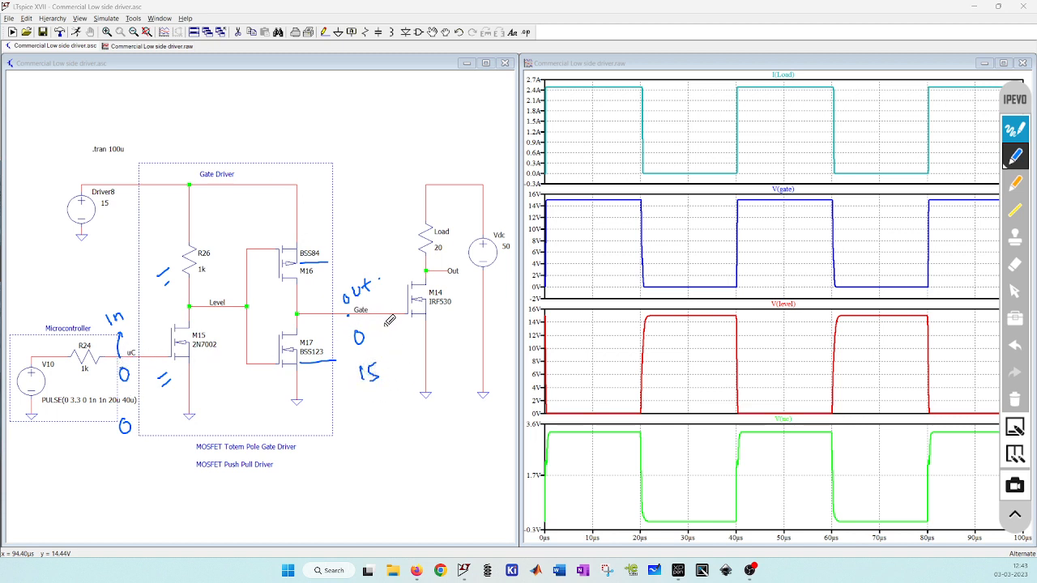
{"action": "mouse_move", "coordinate": [431, 314]}
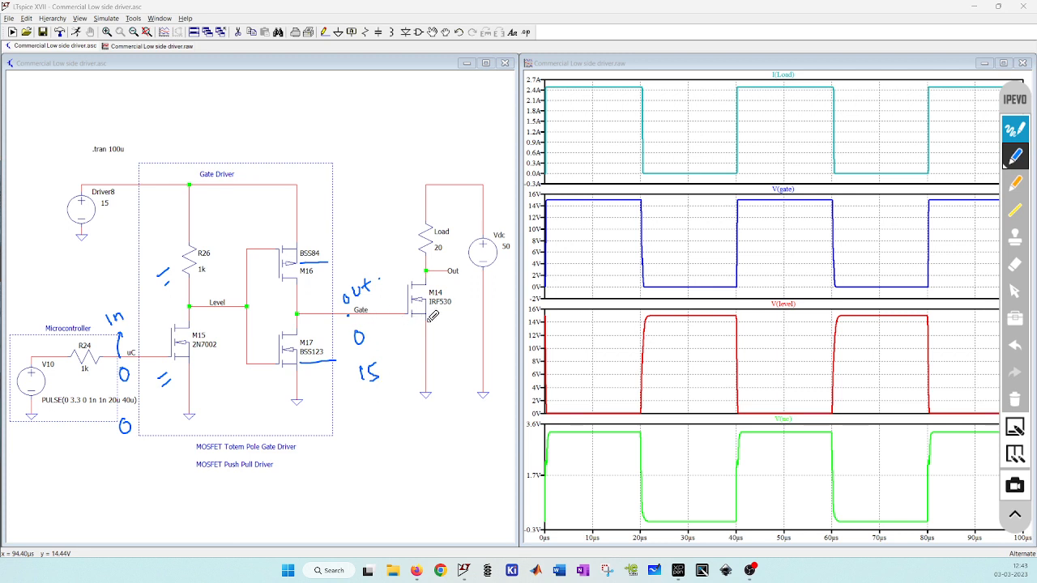
{"action": "mouse_move", "coordinate": [393, 332]}
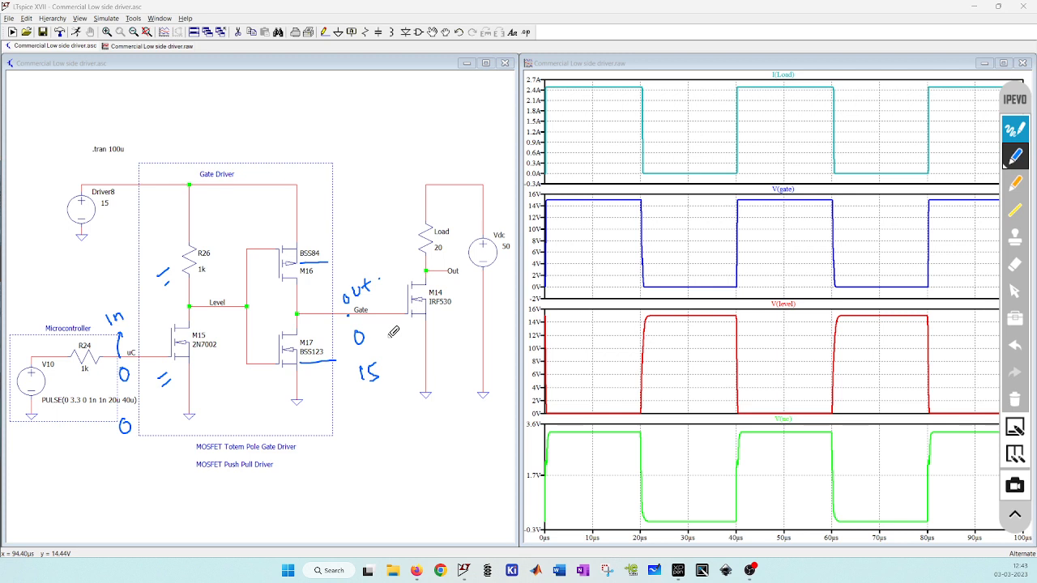
{"action": "mouse_move", "coordinate": [302, 319]}
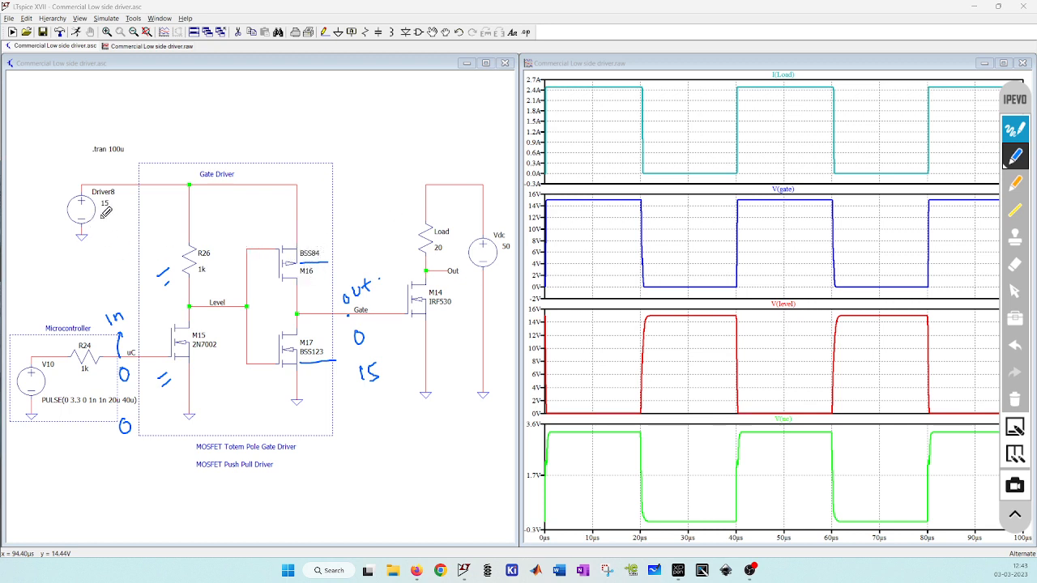
{"action": "mouse_move", "coordinate": [302, 310]}
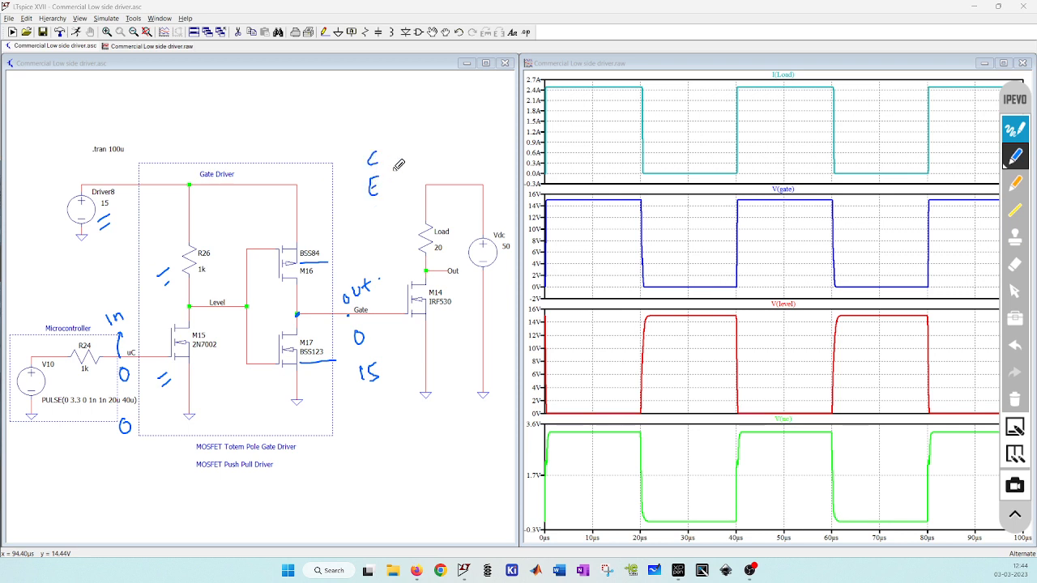
{"action": "mouse_move", "coordinate": [359, 295]}
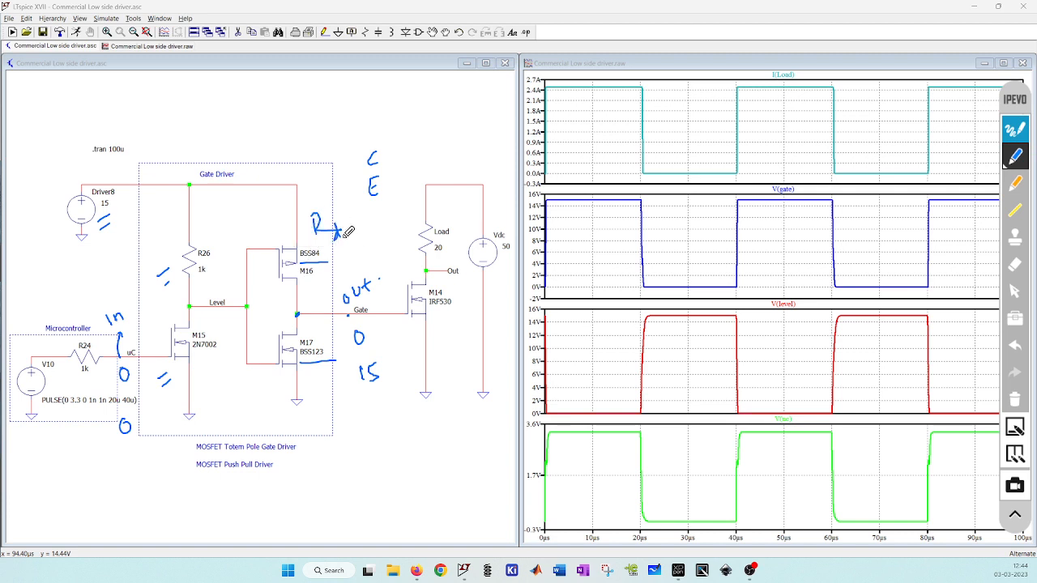
Handwrite 'Rdson' and 'mΩ' next to the BSS84 M16 transistor
{"action": "left_click_drag", "start_coordinate": [332, 225], "coordinate": [368, 227]}
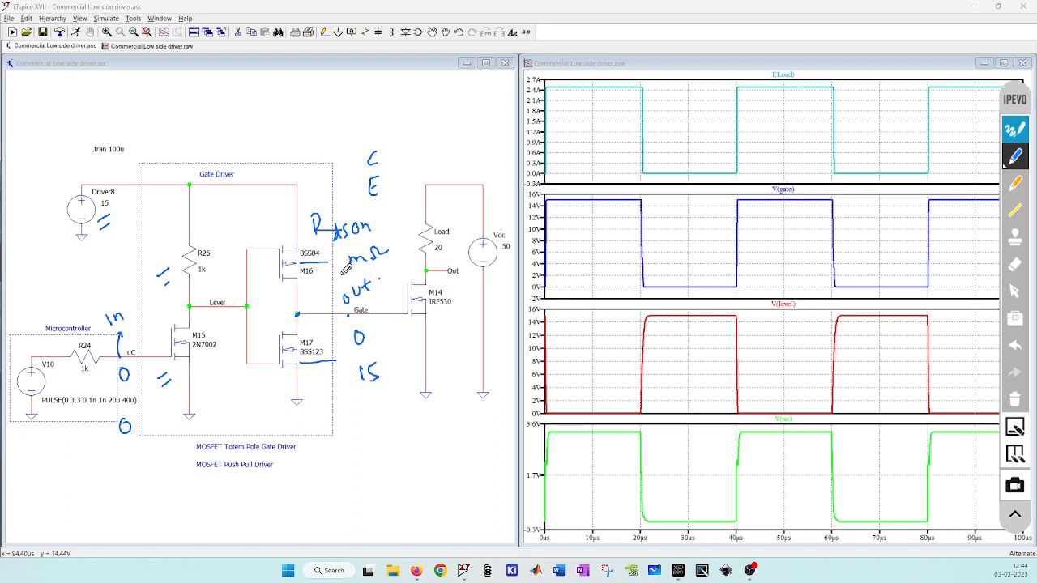
{"action": "mouse_move", "coordinate": [292, 263]}
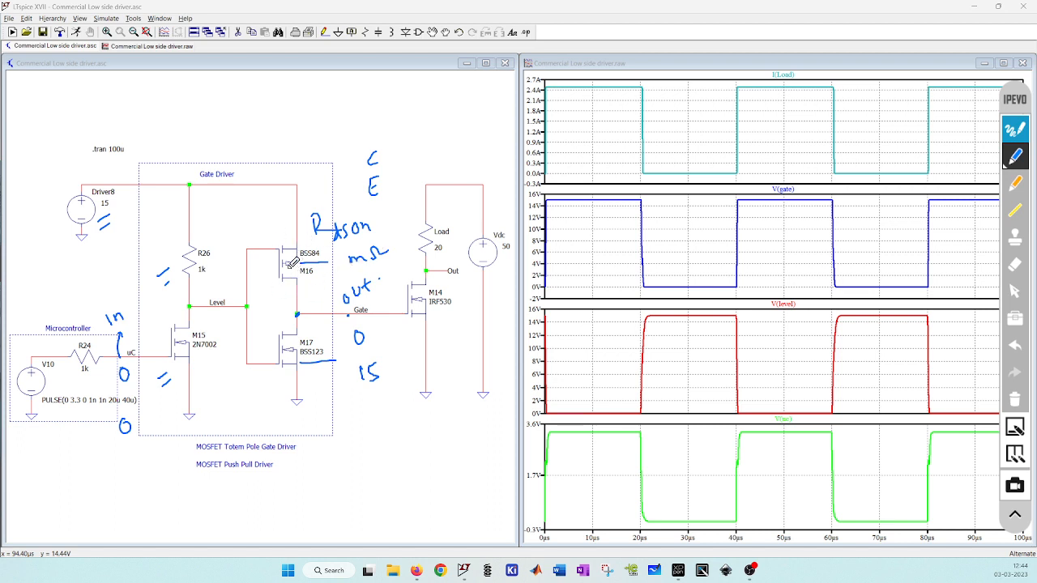
{"action": "mouse_move", "coordinate": [91, 195]}
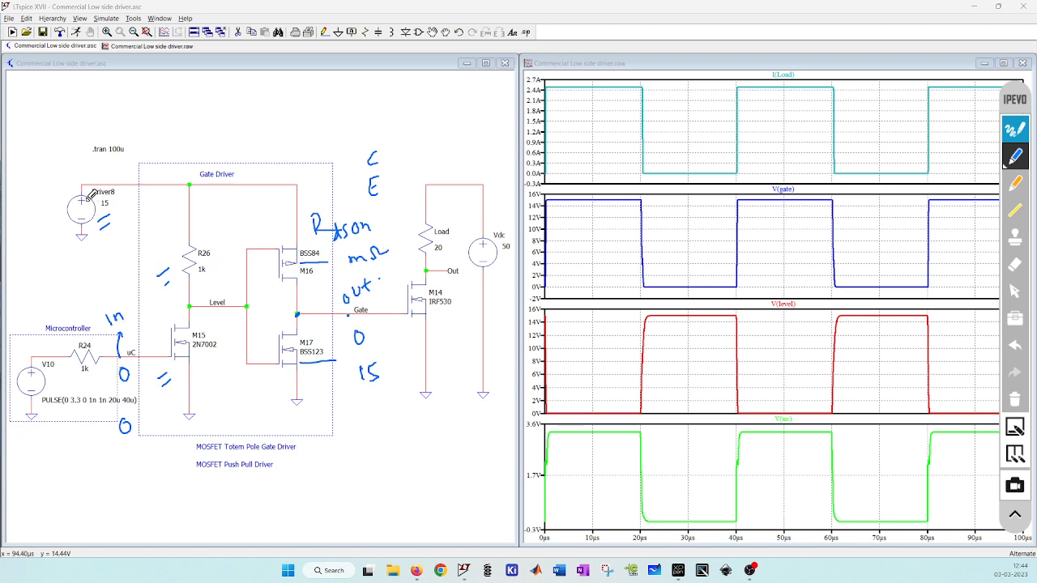